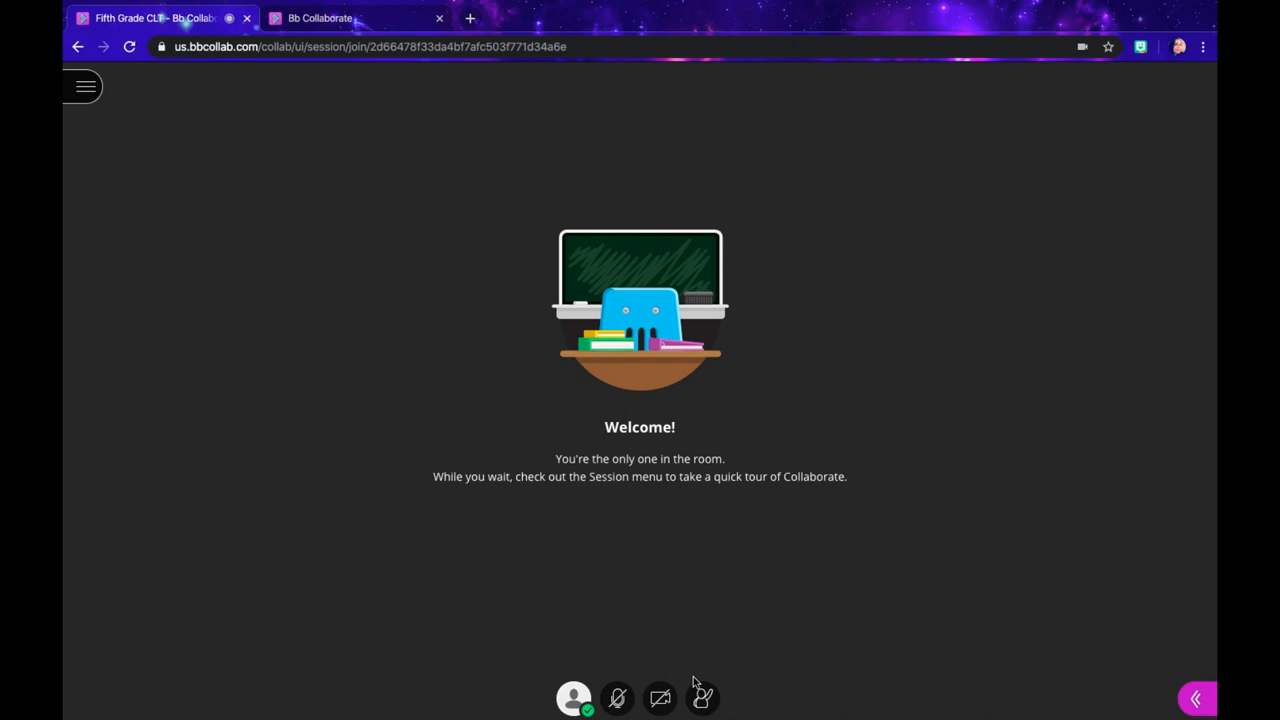
mouse_move(784, 680)
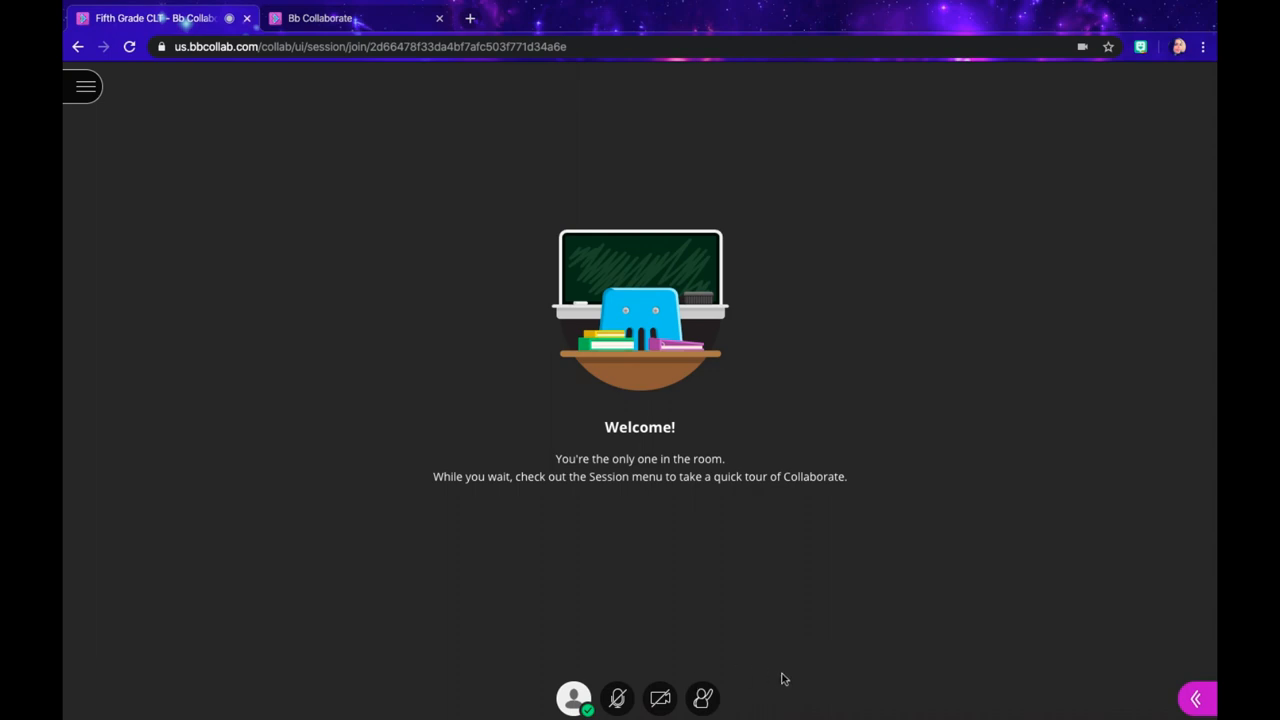
mouse_move(1088, 560)
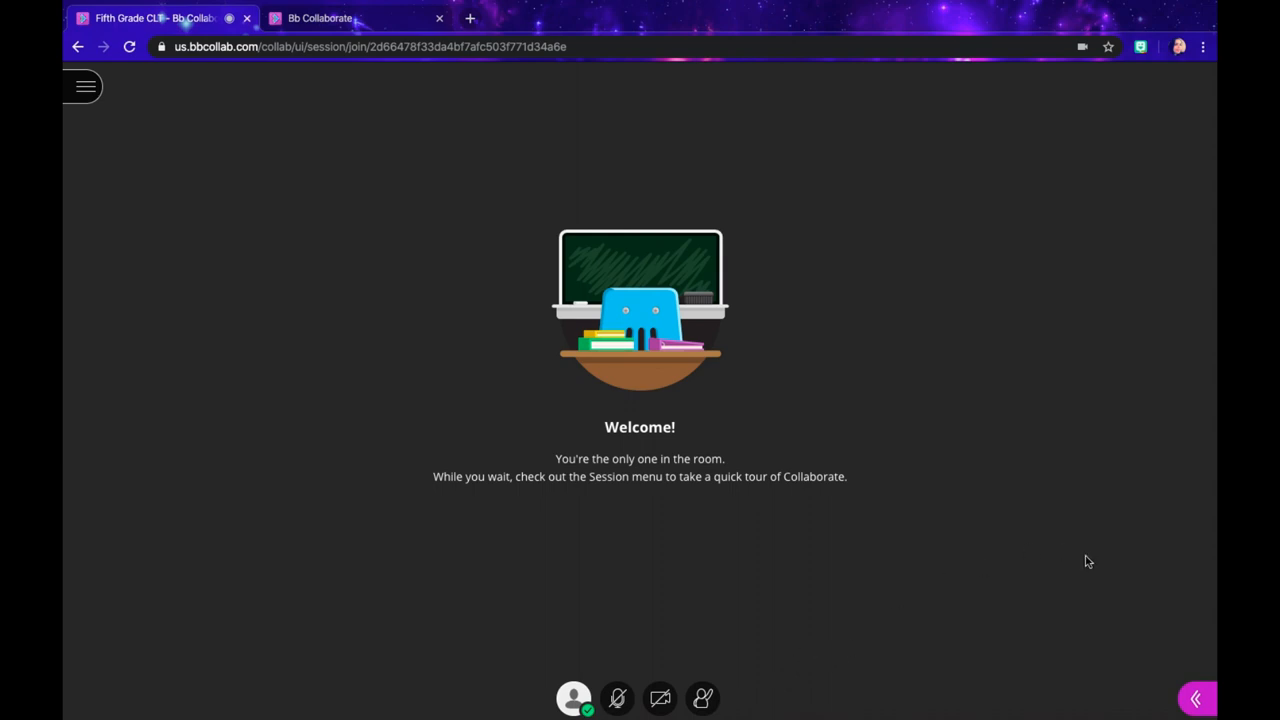
mouse_move(1118, 584)
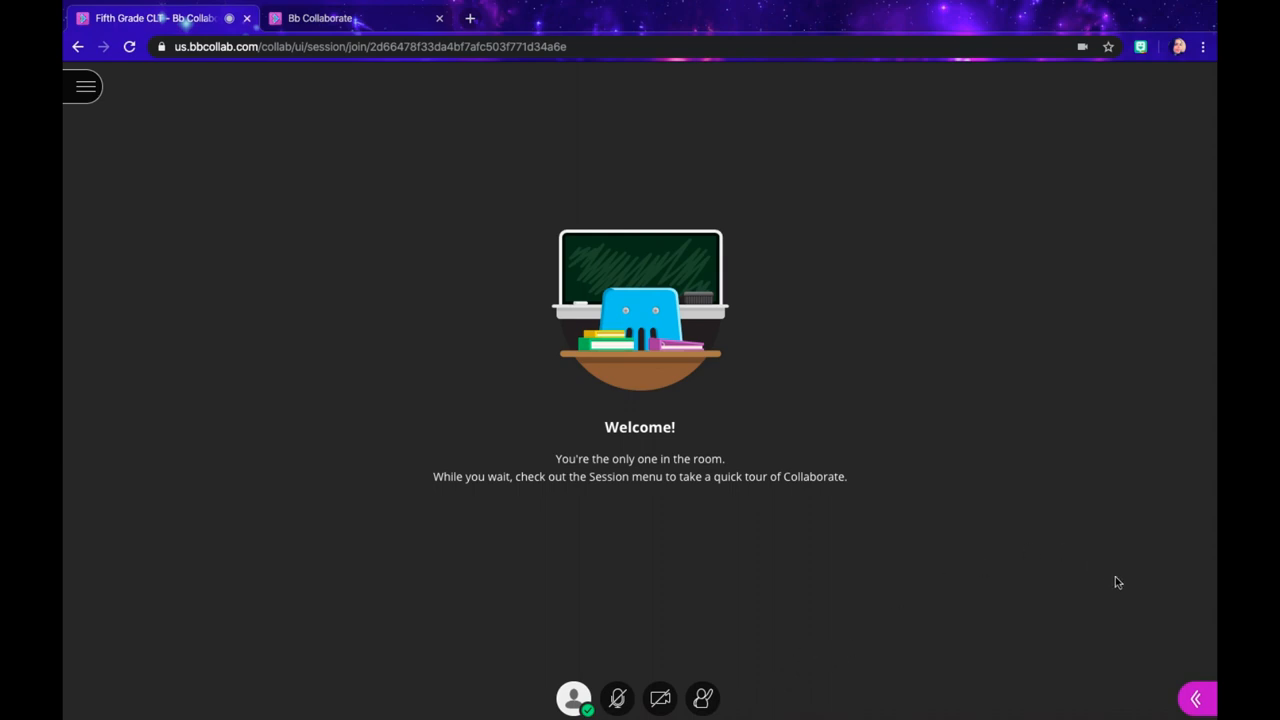
mouse_move(1196, 698)
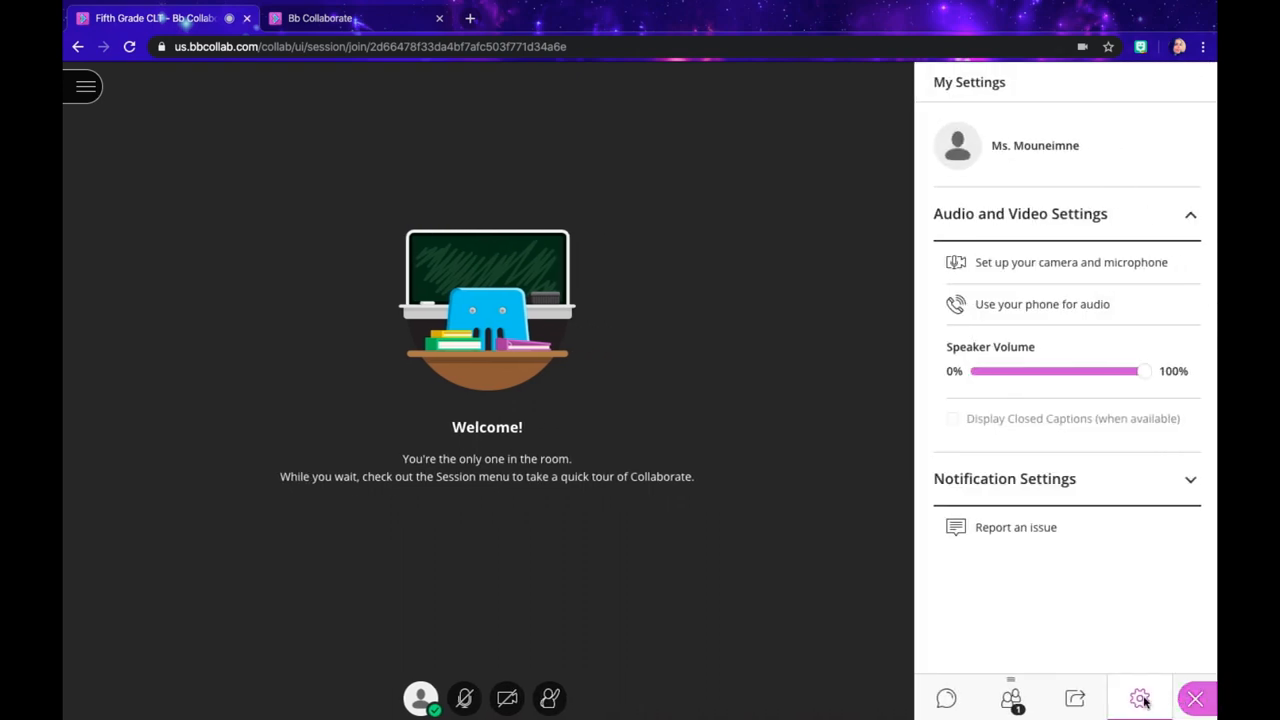
mouse_move(1150, 702)
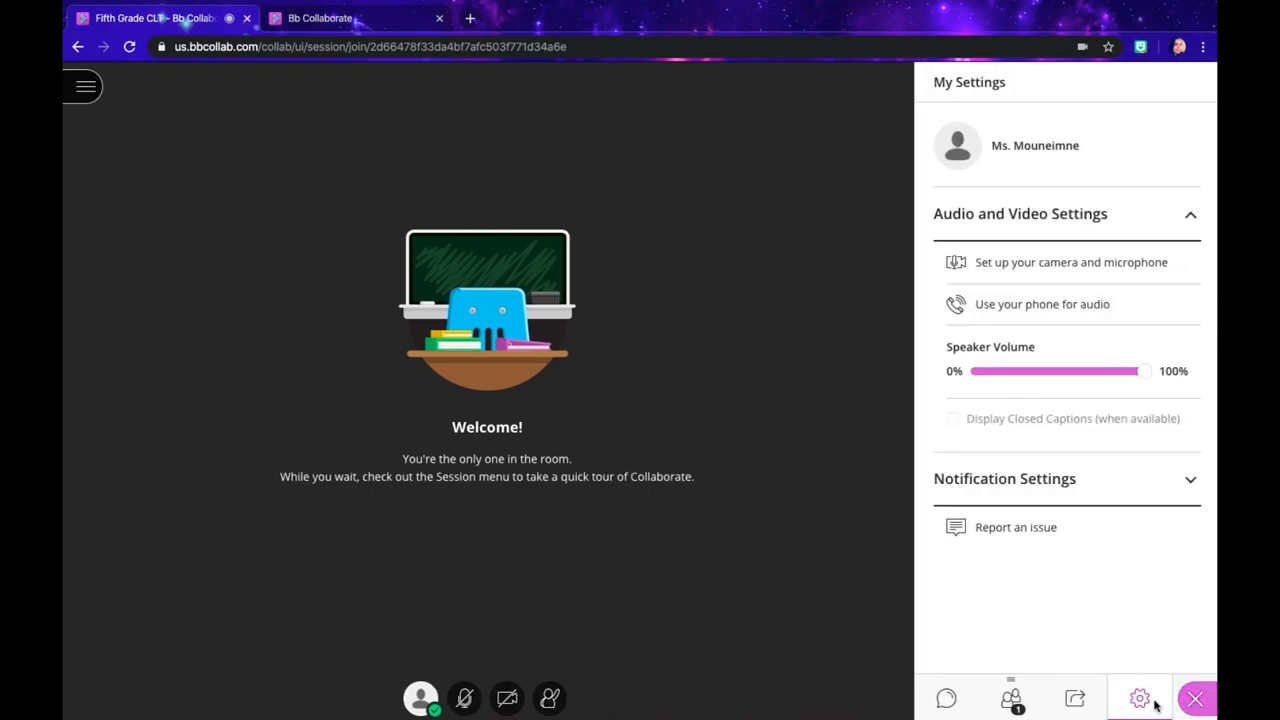
mouse_move(1036, 136)
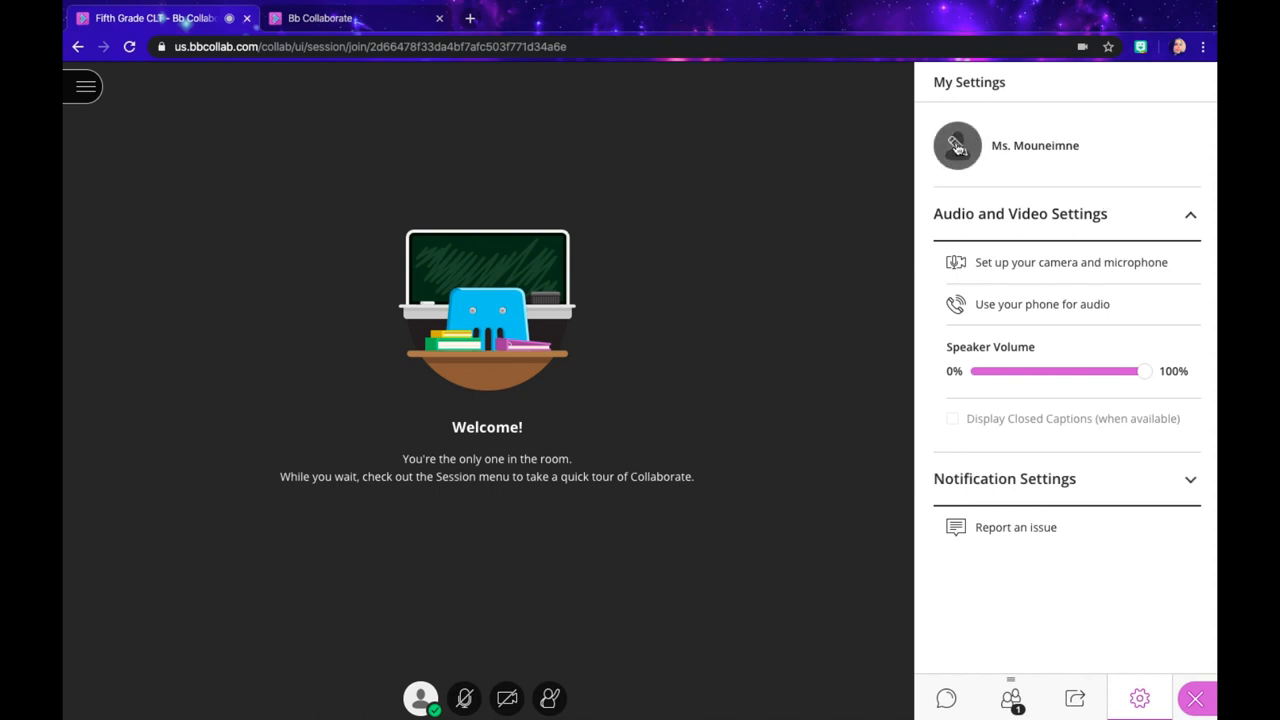
- Bring up the Change your profile picture options from the avatar in My Settings
left_click(956, 144)
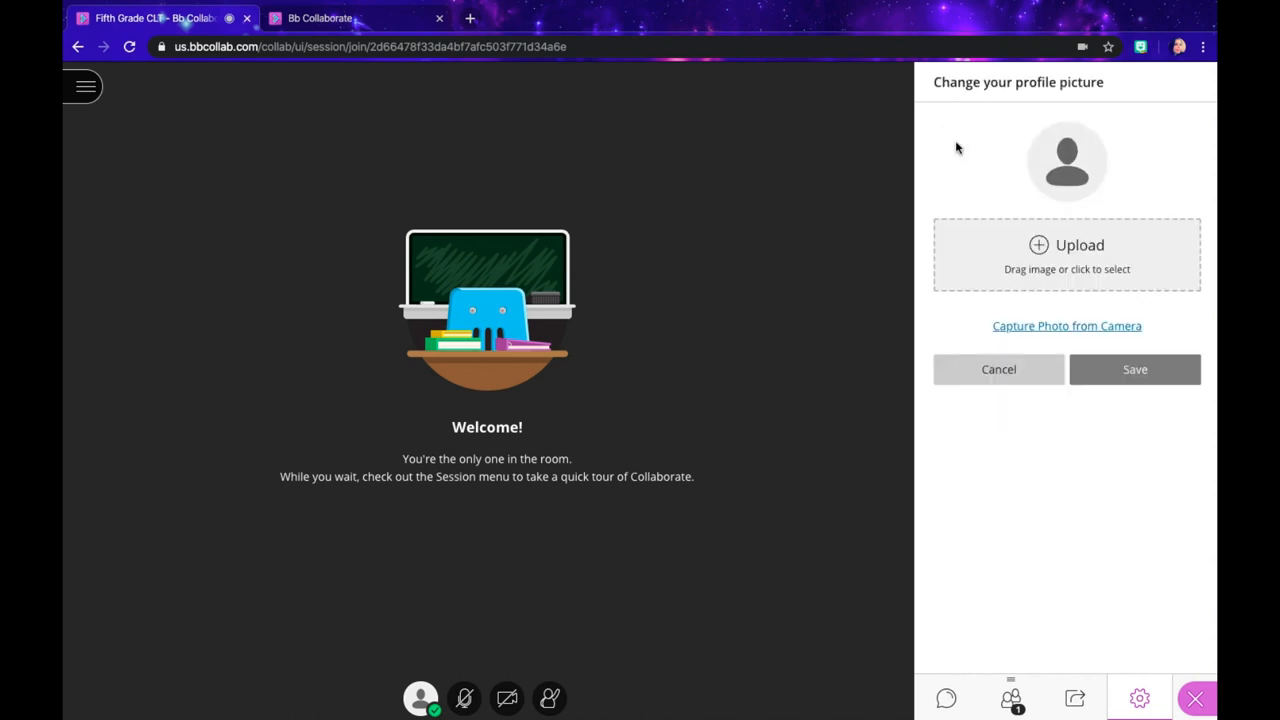
mouse_move(1052, 330)
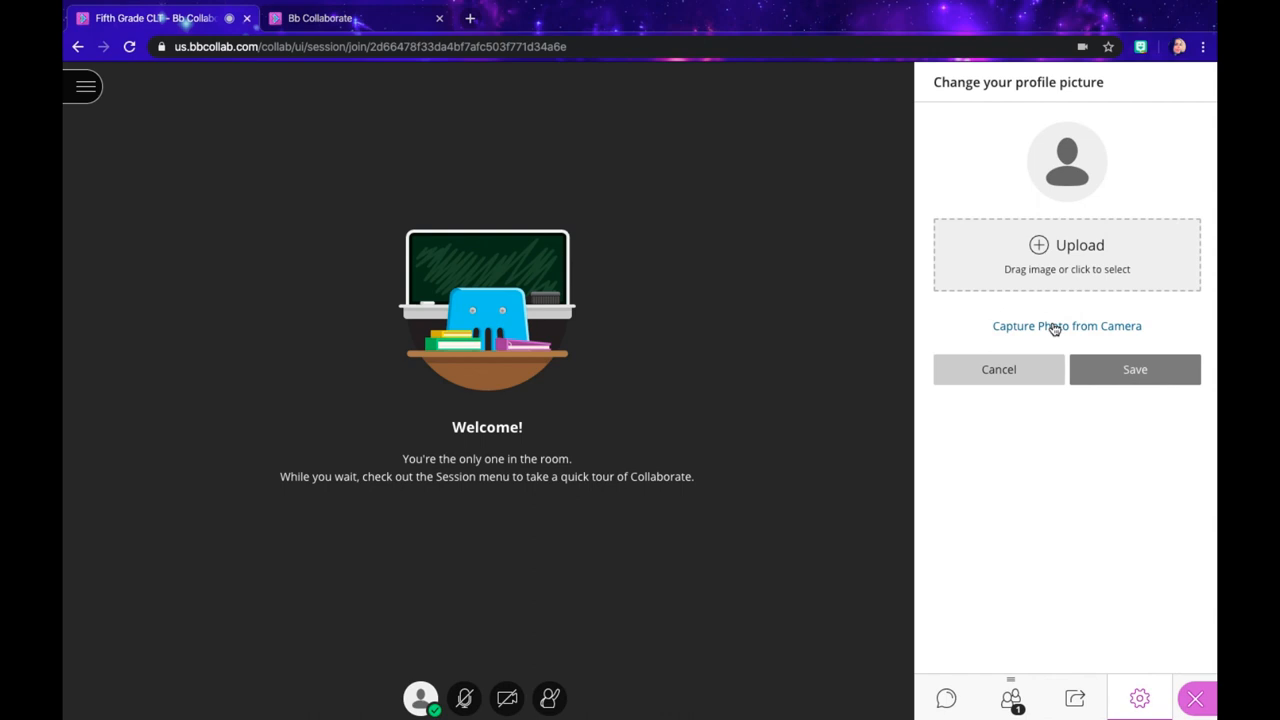
mouse_move(1066, 252)
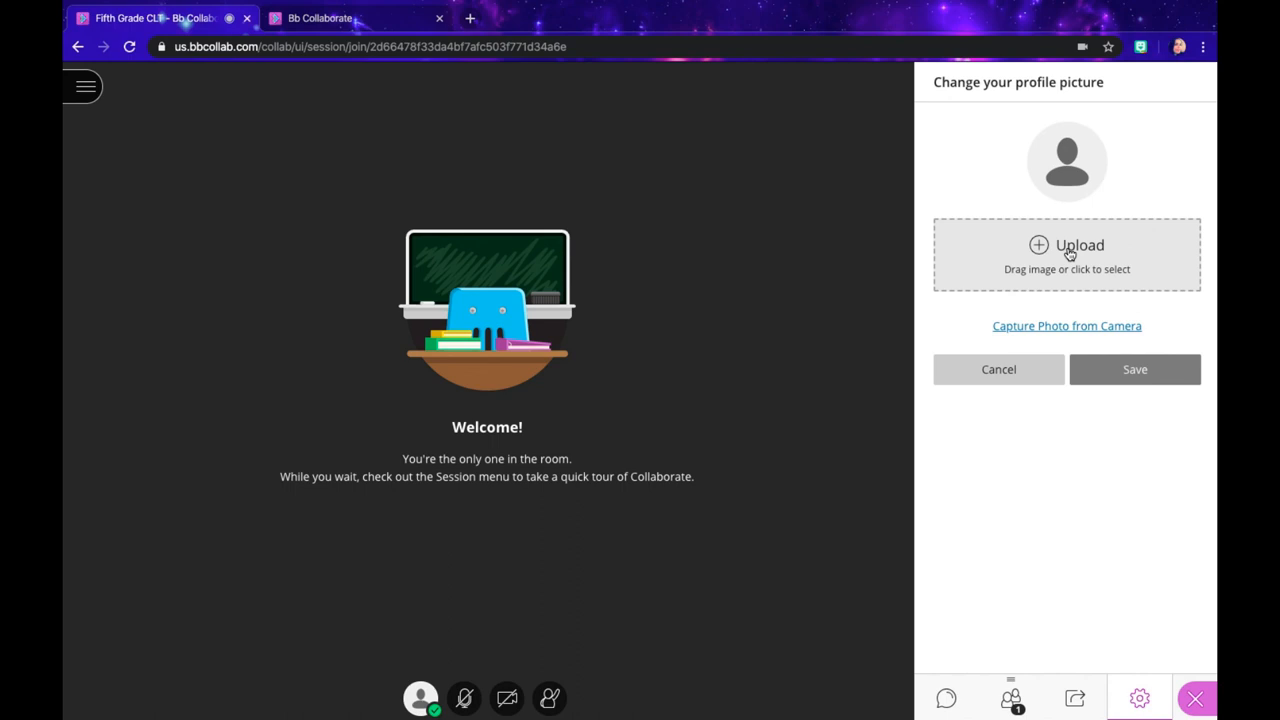
mouse_move(1040, 252)
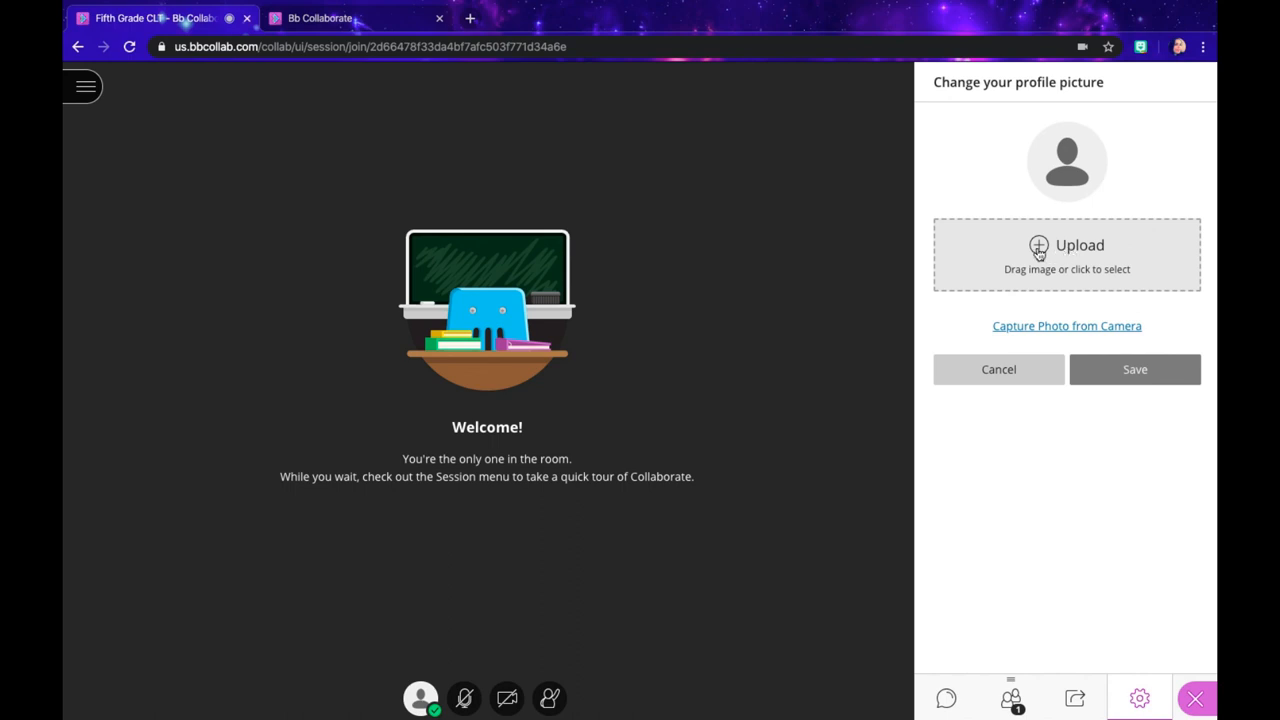
- Upload the photo IMG_1599.JPG from the Dropbox folder
left_click(1066, 254)
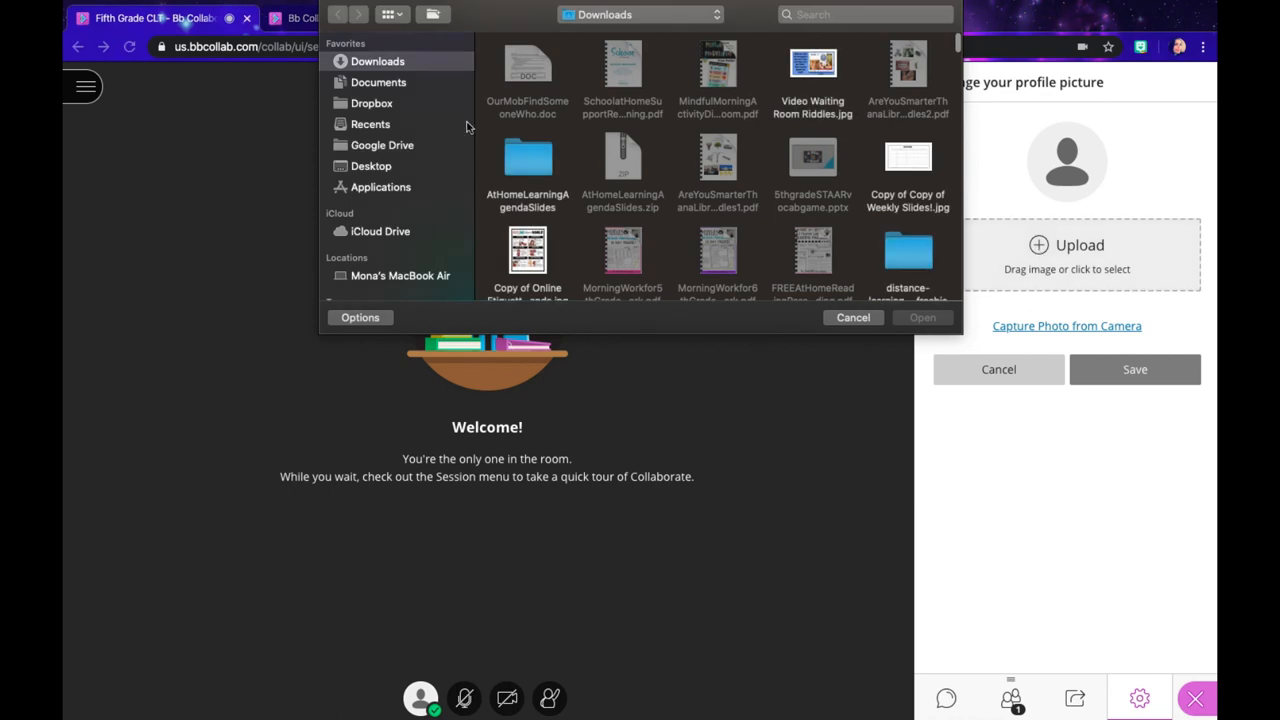
left_click(372, 104)
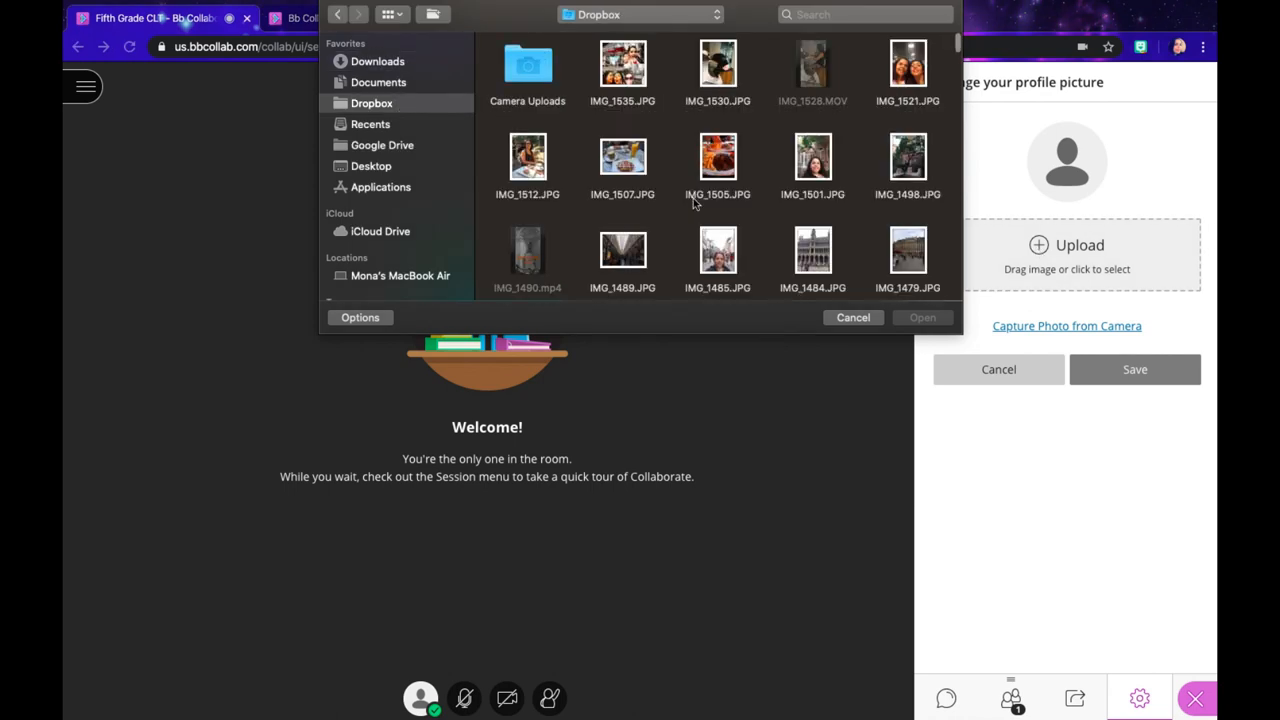
scroll("down", 3)
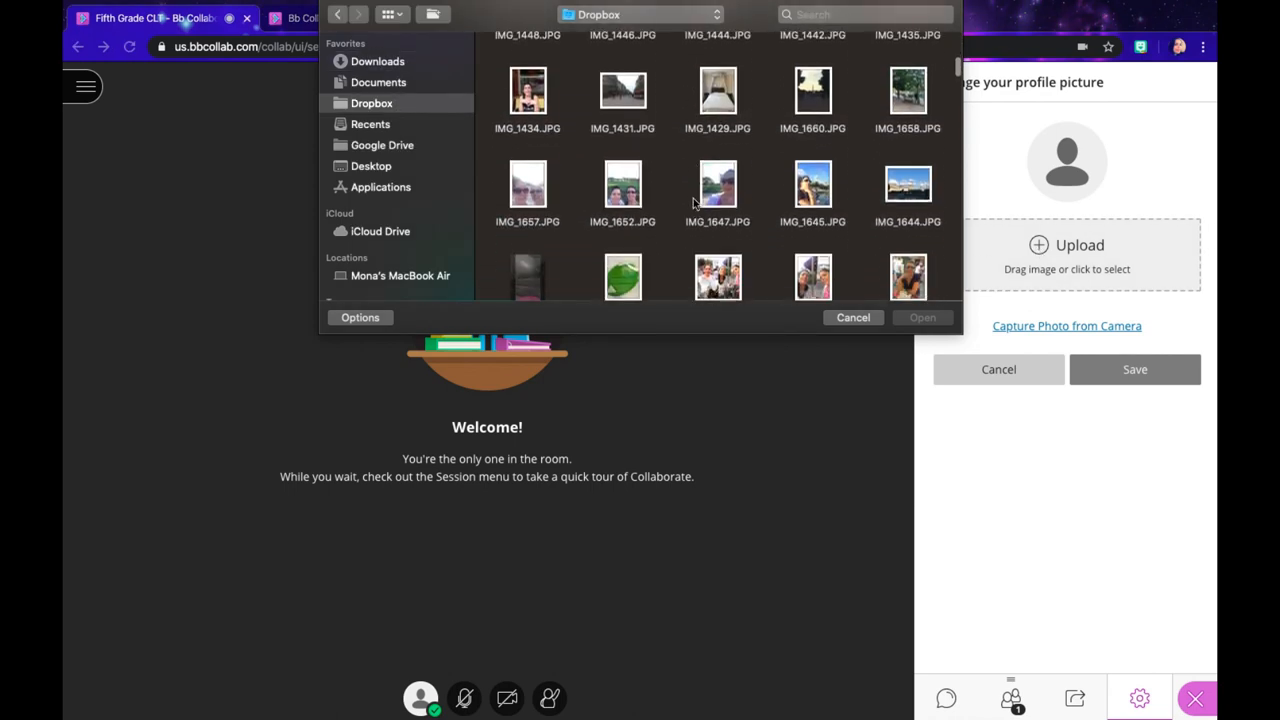
scroll("down", 3)
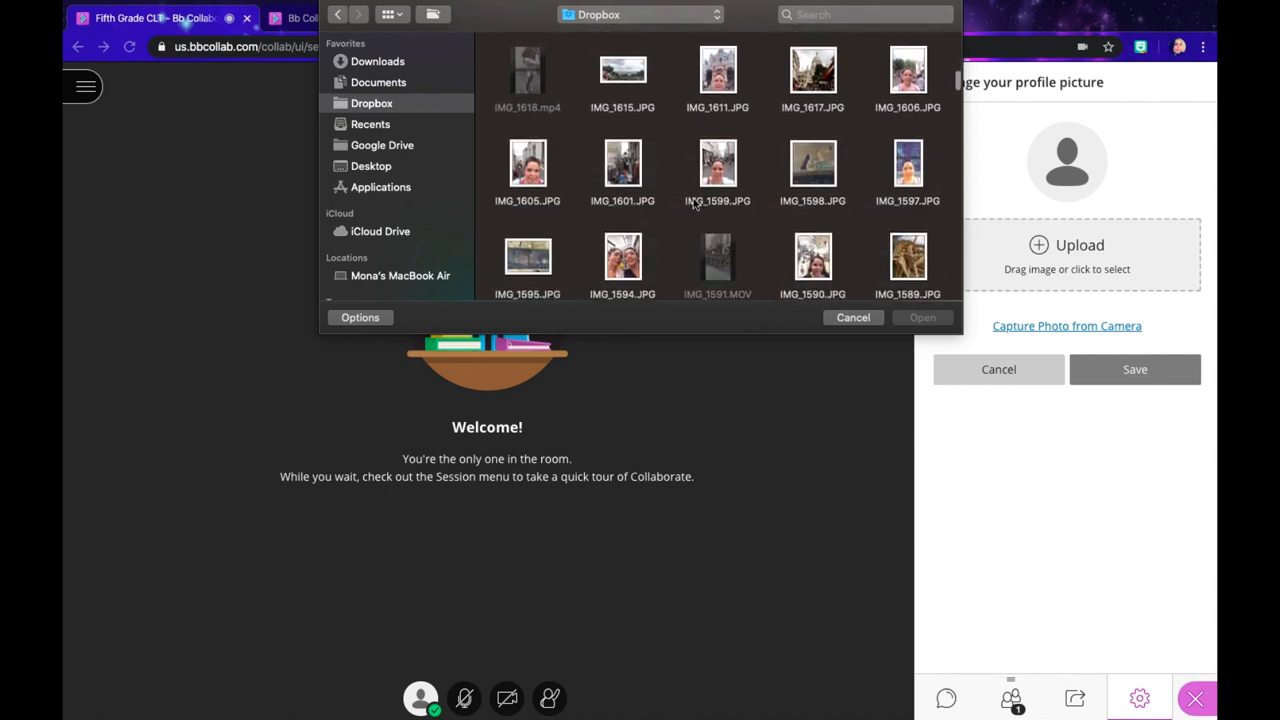
left_click(716, 164)
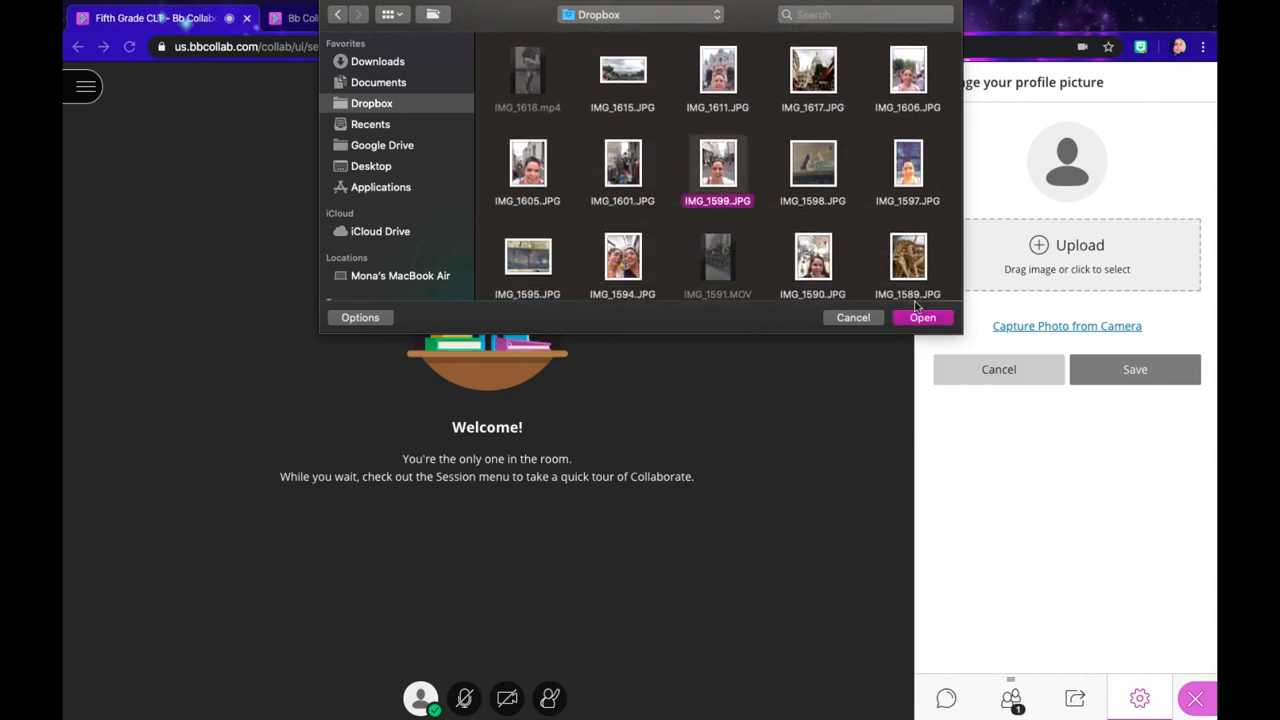
left_click(920, 316)
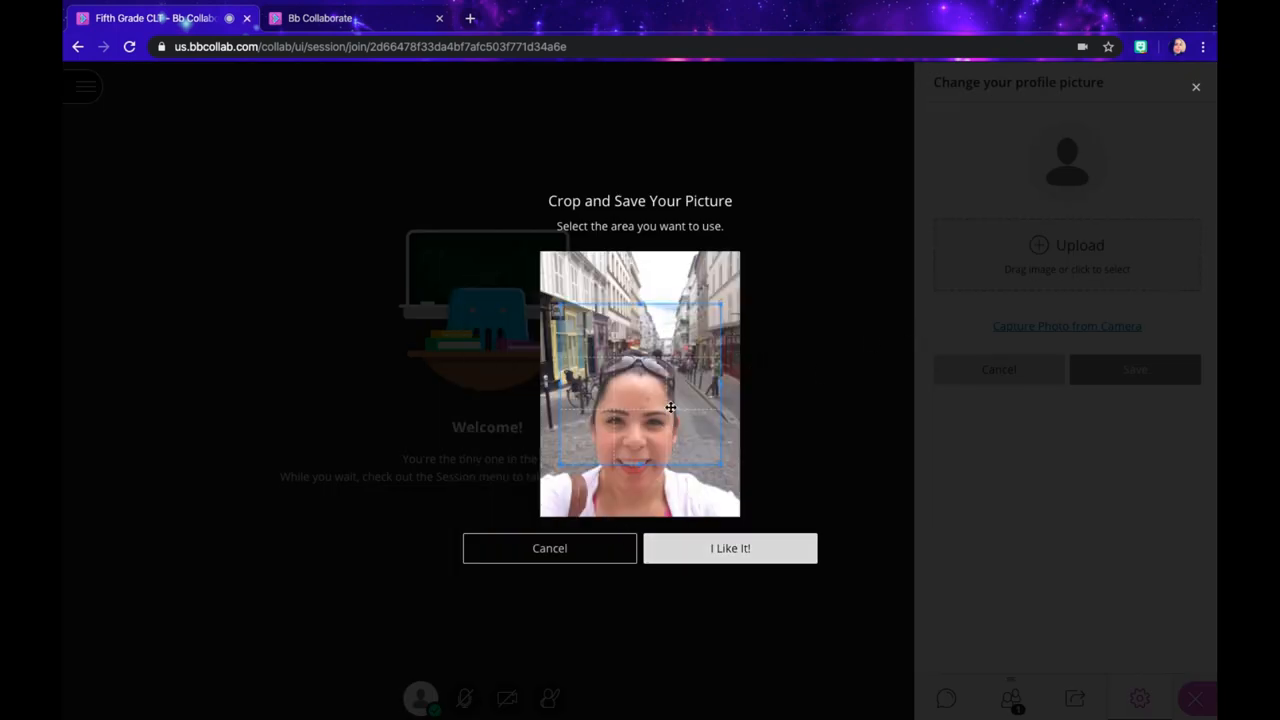
- Crop the photo to the face and accept it with I Like It!
left_click_drag(670, 408, 662, 448)
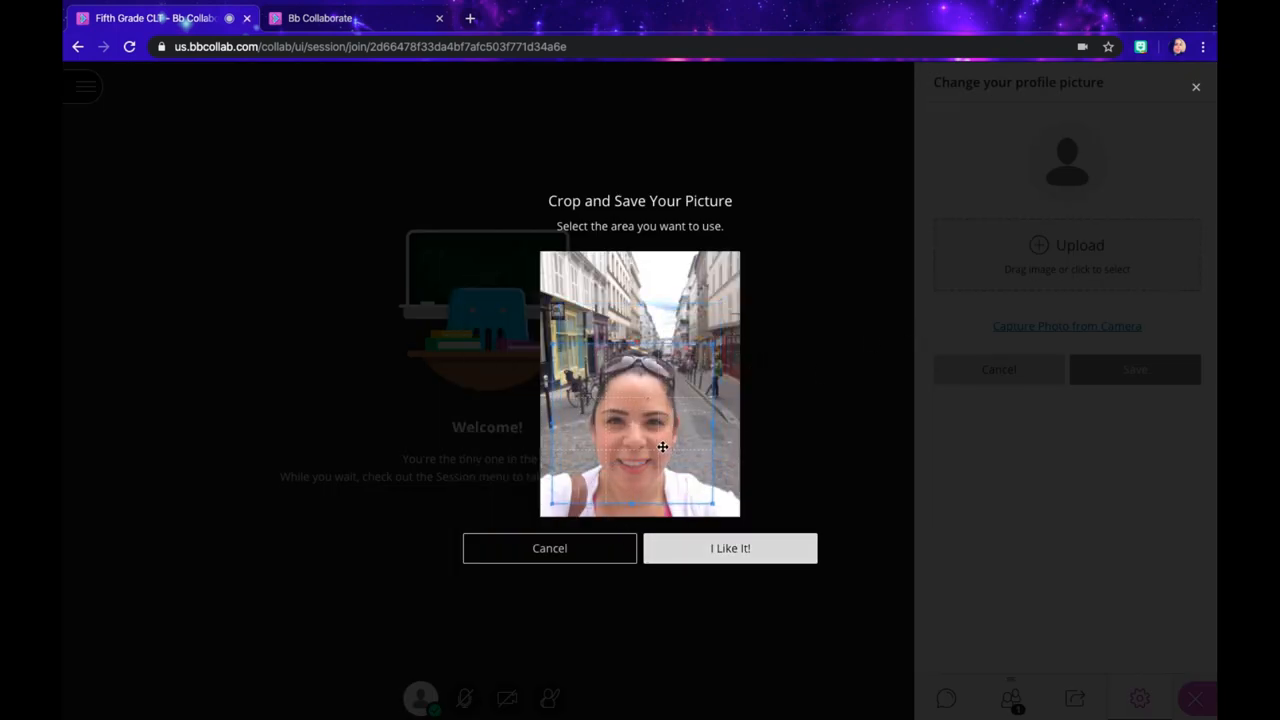
left_click(728, 548)
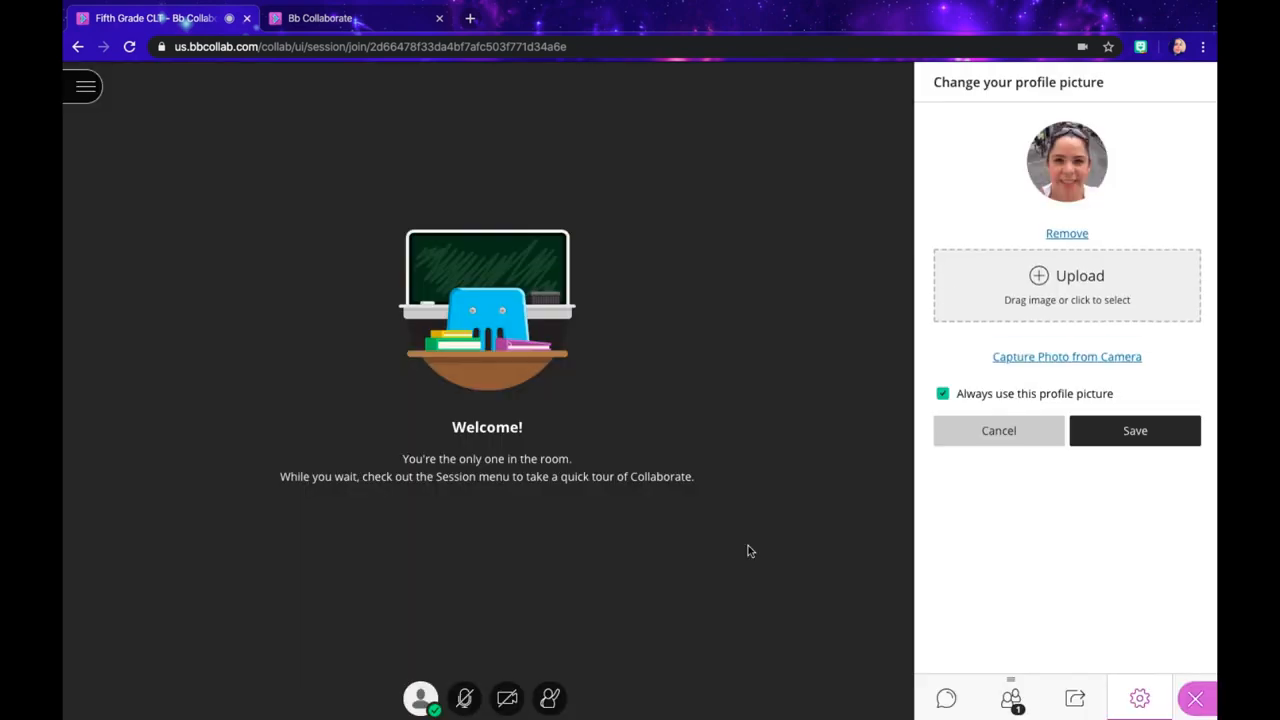